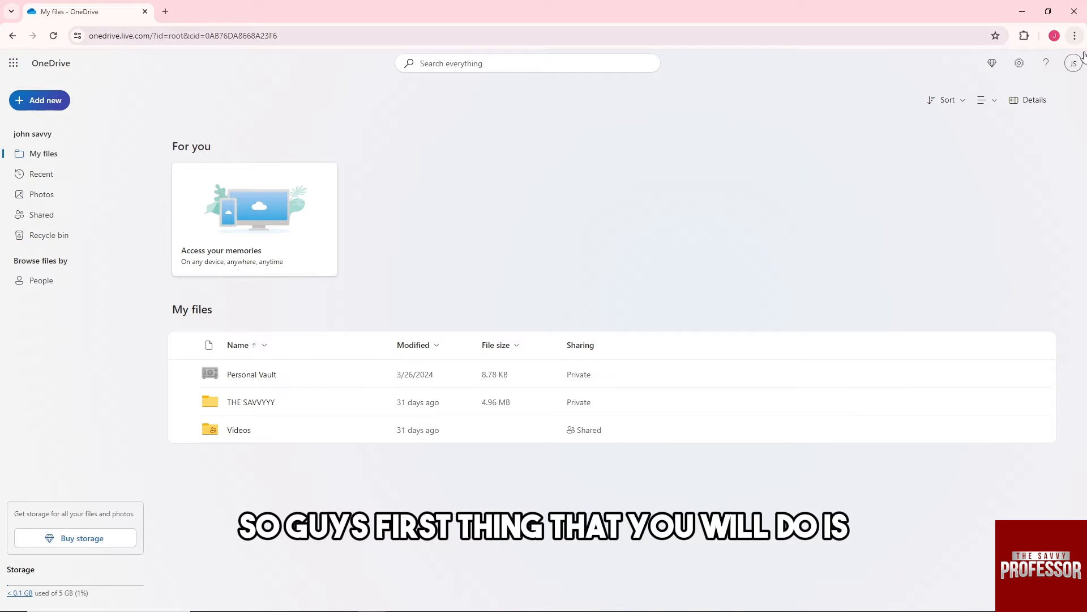
{"action": "mouse_move", "coordinate": [1074, 63]}
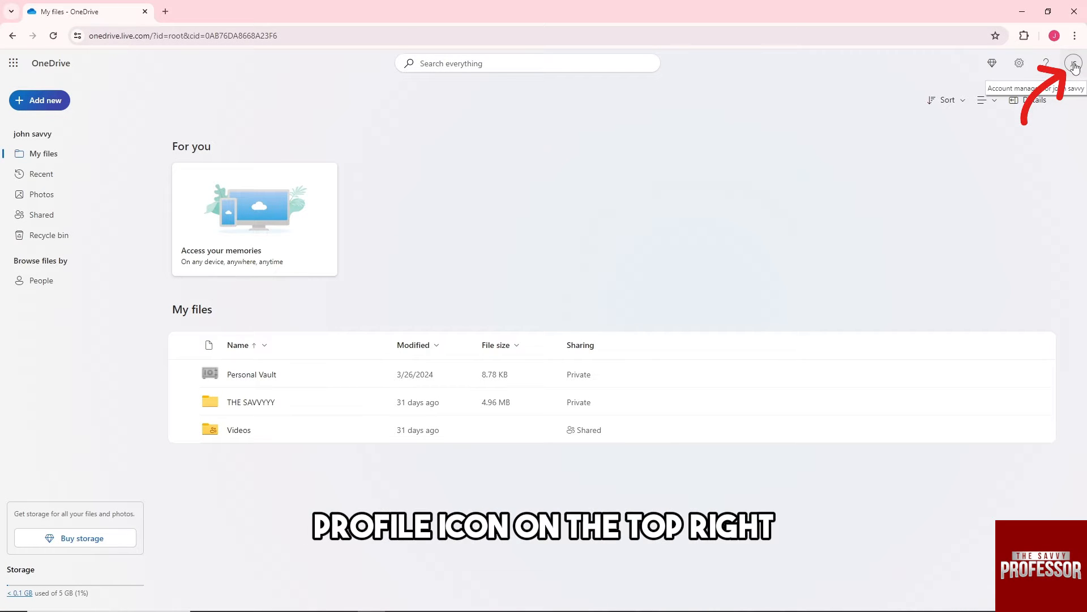
- Reach the Microsoft account home page from the OneDrive profile menu
{"action": "left_click", "coordinate": [1073, 64]}
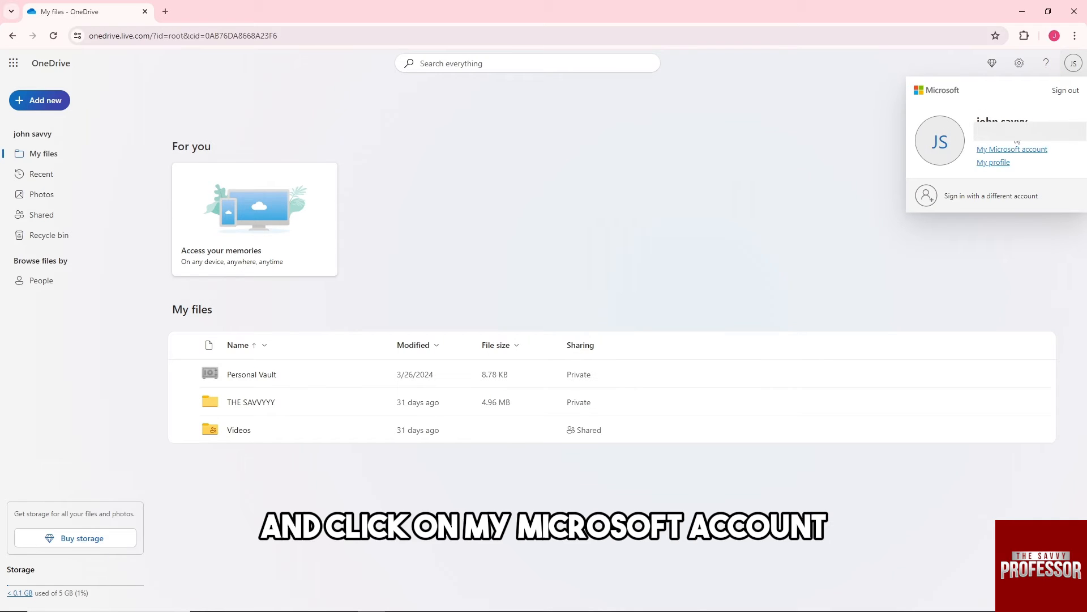
{"action": "left_click", "coordinate": [1011, 150]}
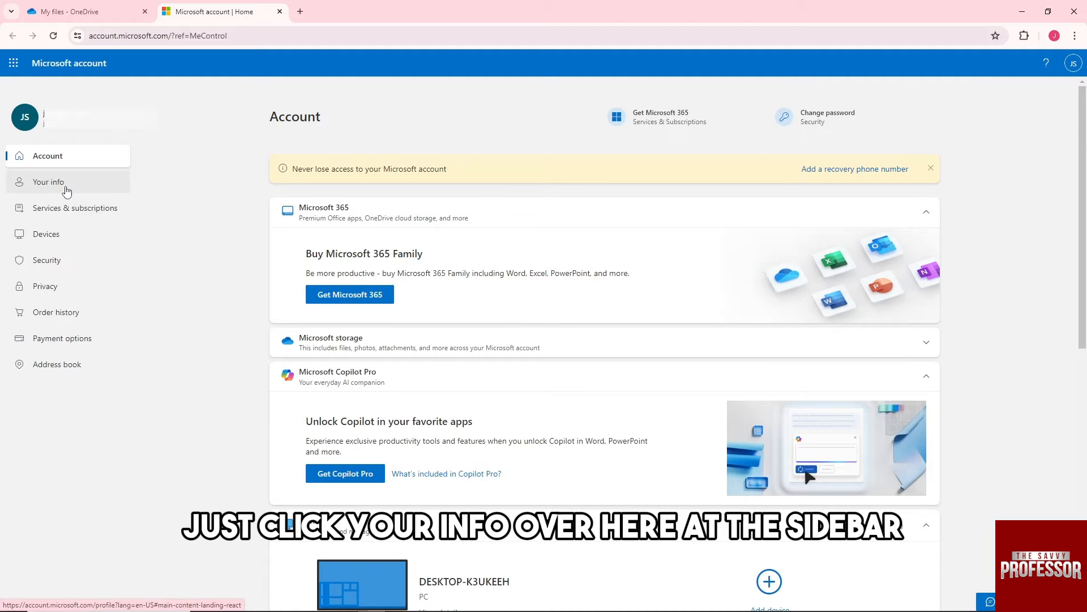
- Go to Your info, choose Edit account info and reach the password re-verification field
{"action": "left_click", "coordinate": [47, 181]}
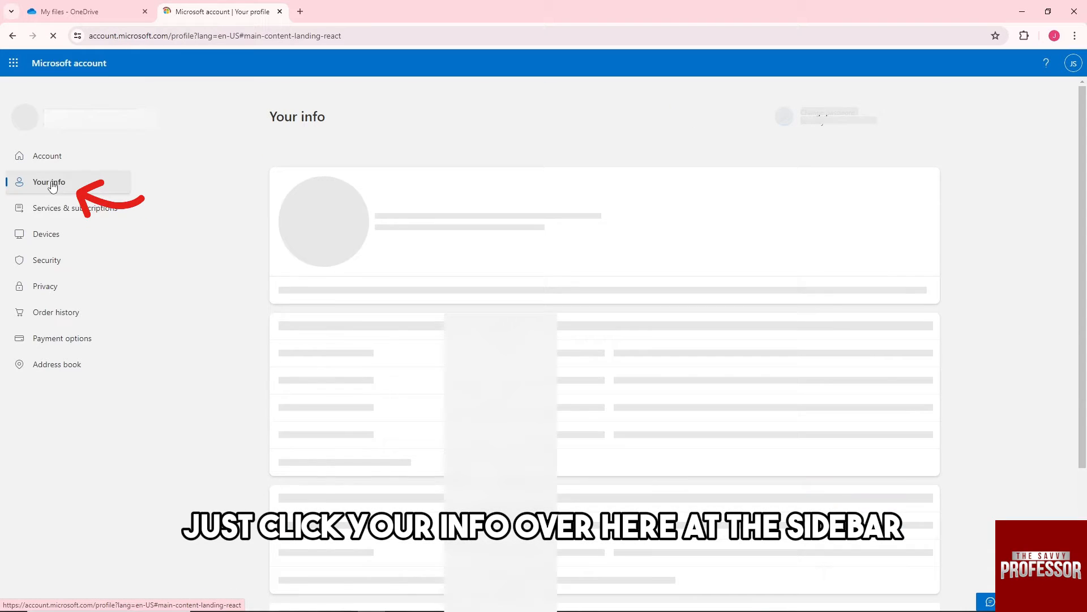
{"action": "left_click", "coordinate": [49, 181]}
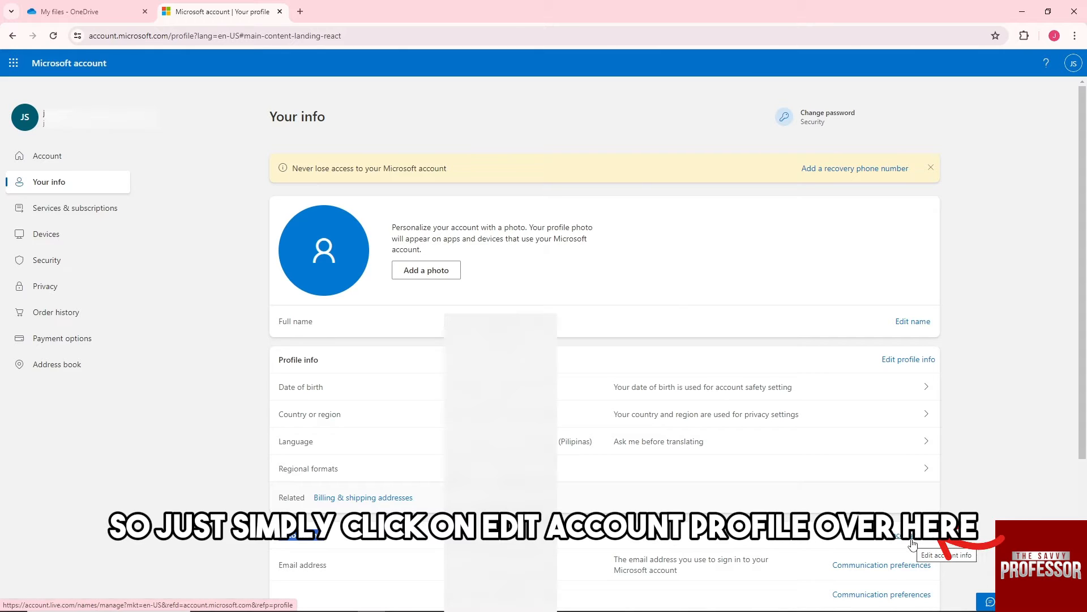
{"action": "left_click", "coordinate": [945, 555]}
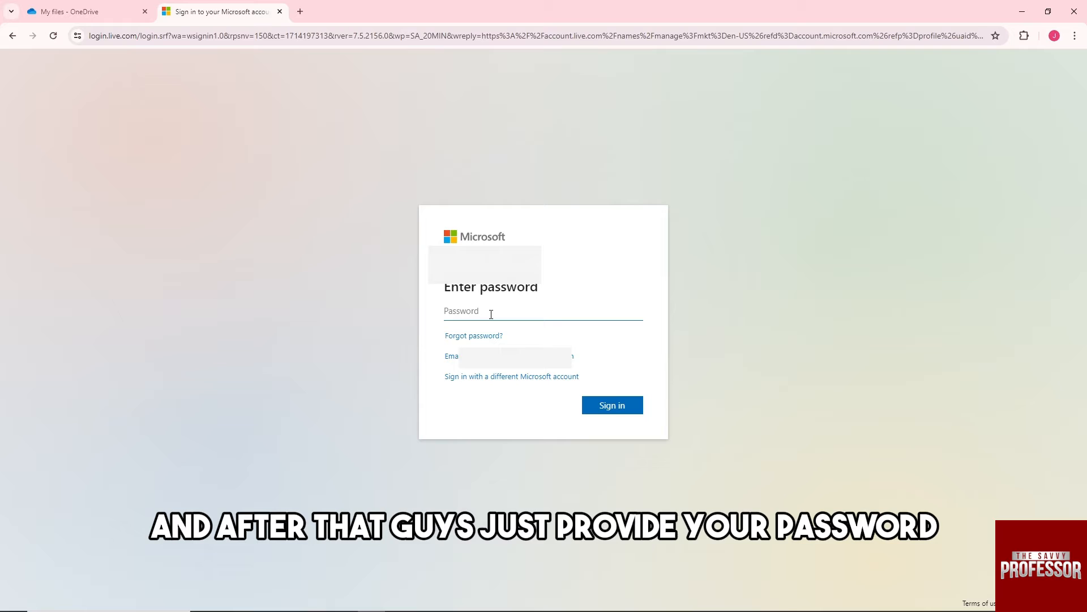
{"action": "left_click", "coordinate": [611, 404]}
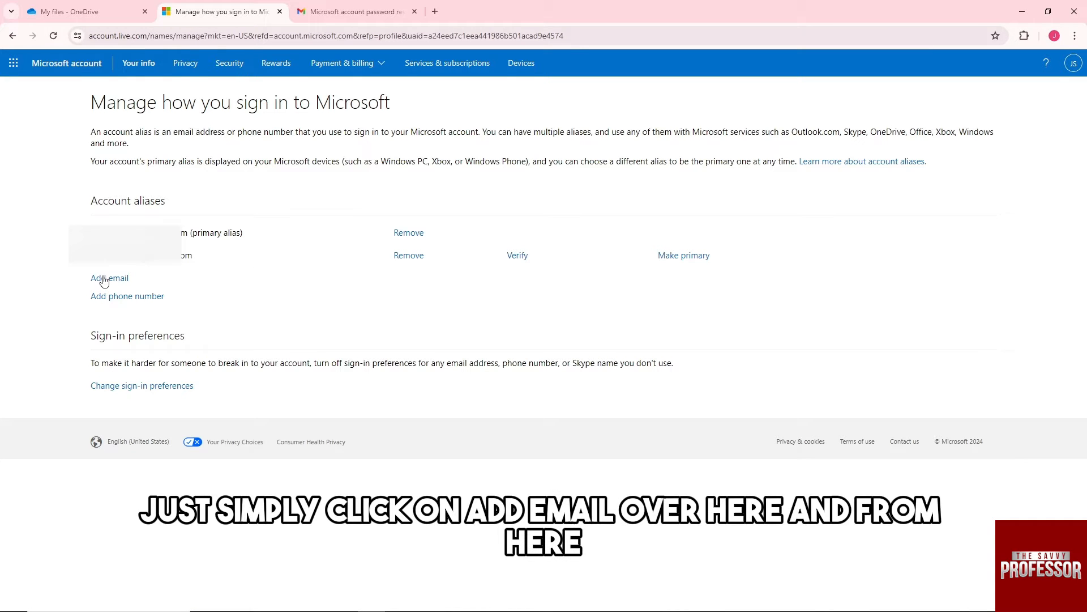
- Add an existing Gmail address as a new account alias, sending it a verification email
{"action": "left_click", "coordinate": [108, 278]}
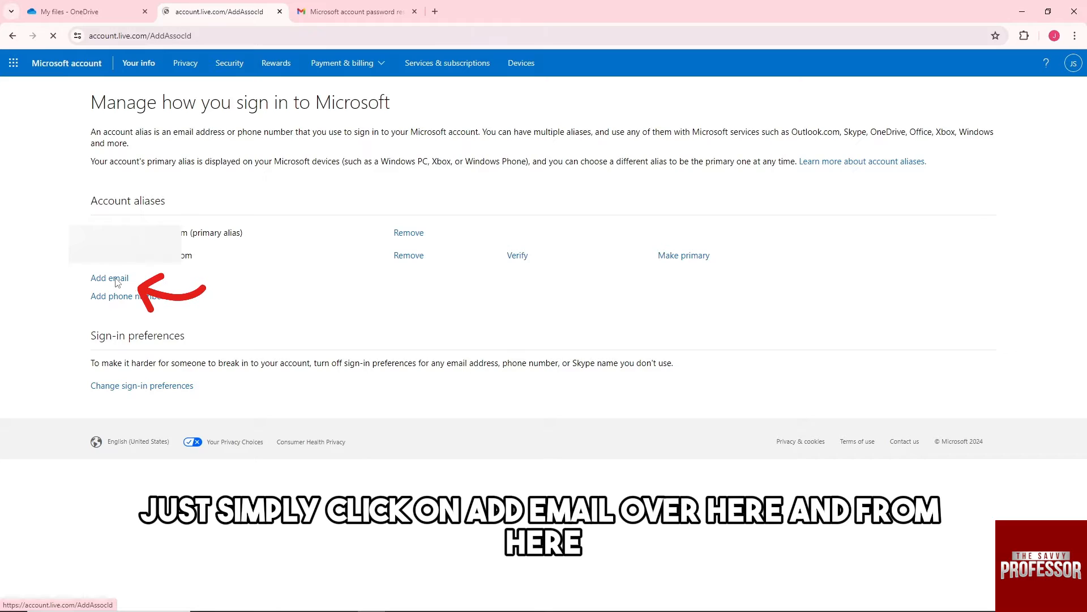
{"action": "left_click", "coordinate": [109, 279]}
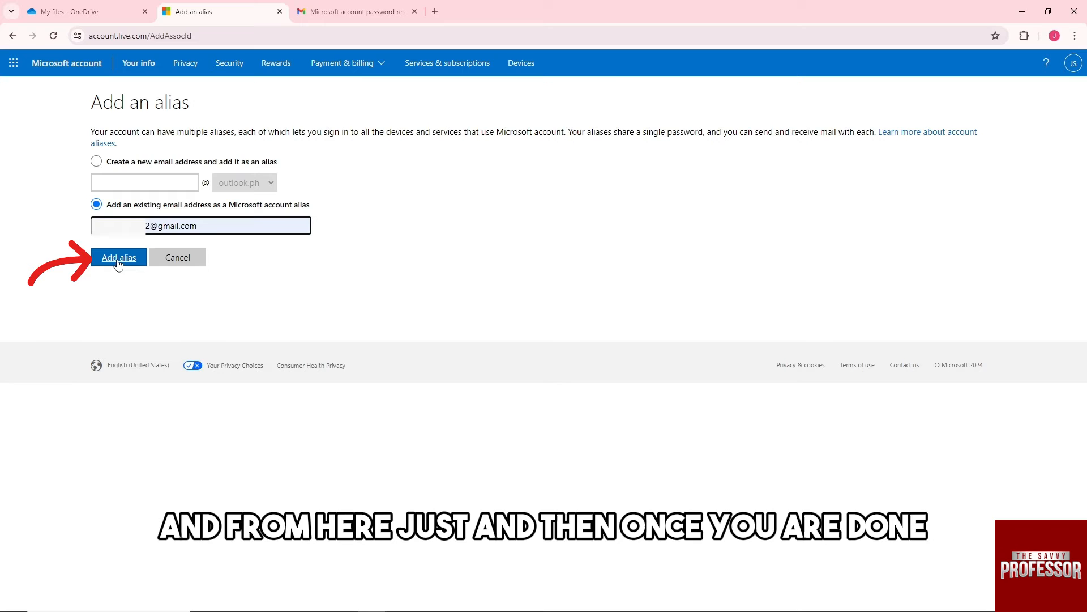
{"action": "left_click", "coordinate": [119, 257]}
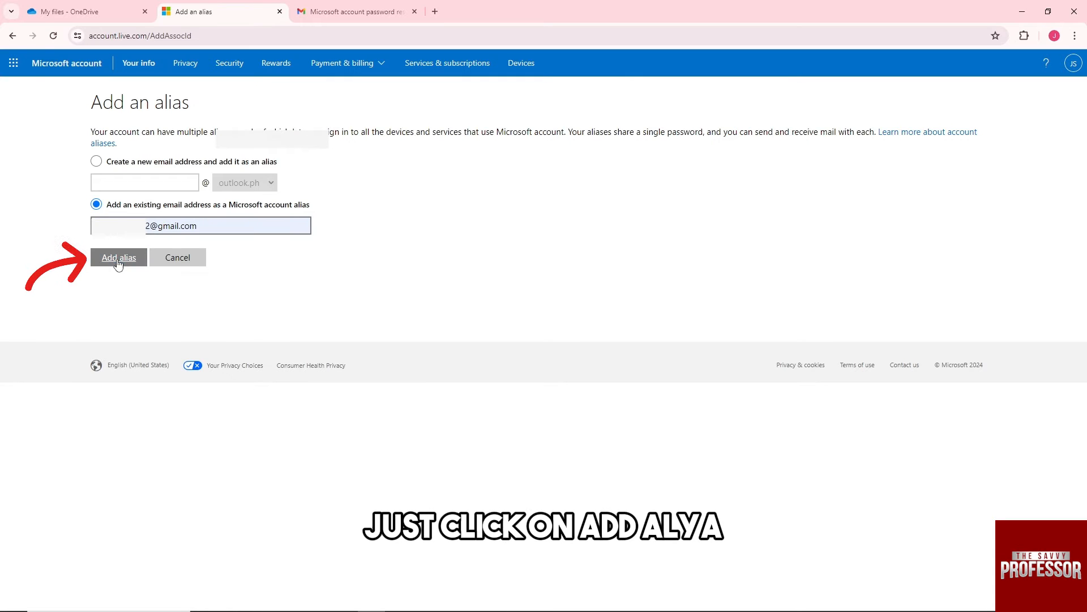
{"action": "left_click", "coordinate": [119, 257]}
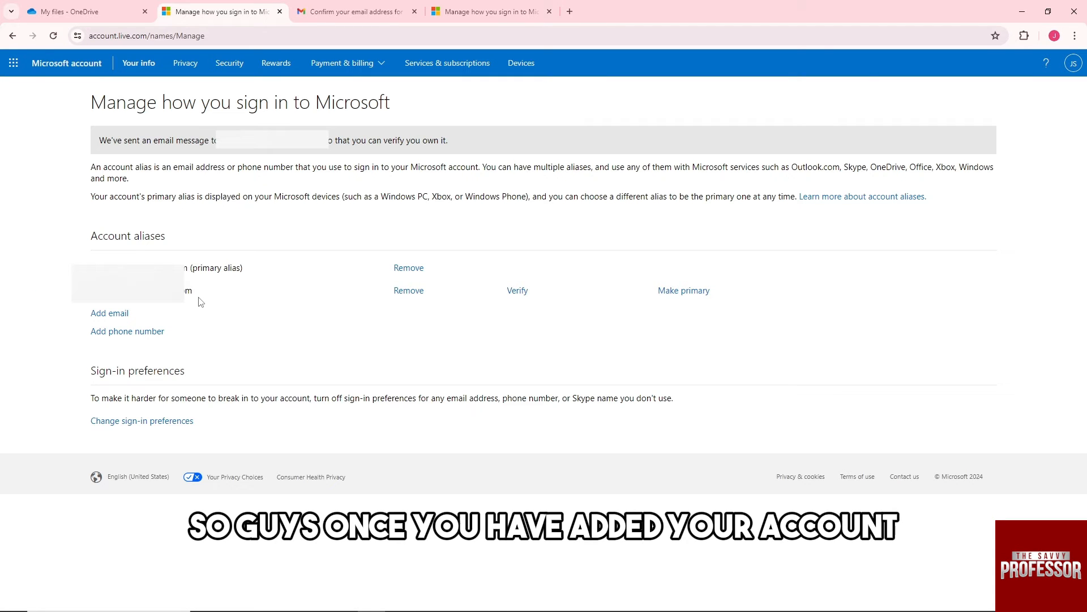
{"action": "mouse_move", "coordinate": [232, 293]}
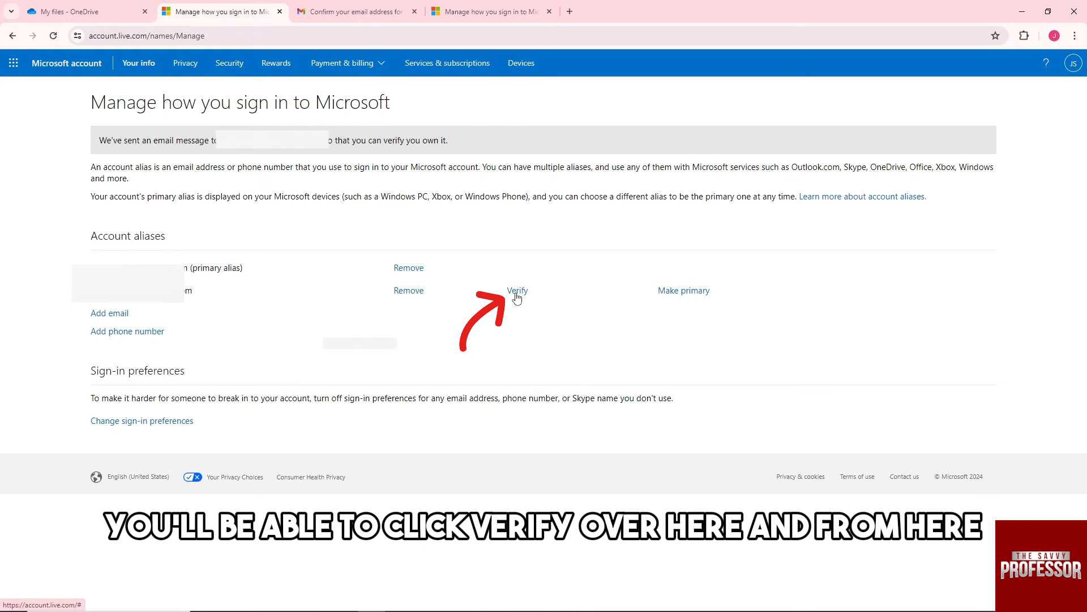
- Send the verification message for the newly added Gmail alias
{"action": "left_click", "coordinate": [518, 290]}
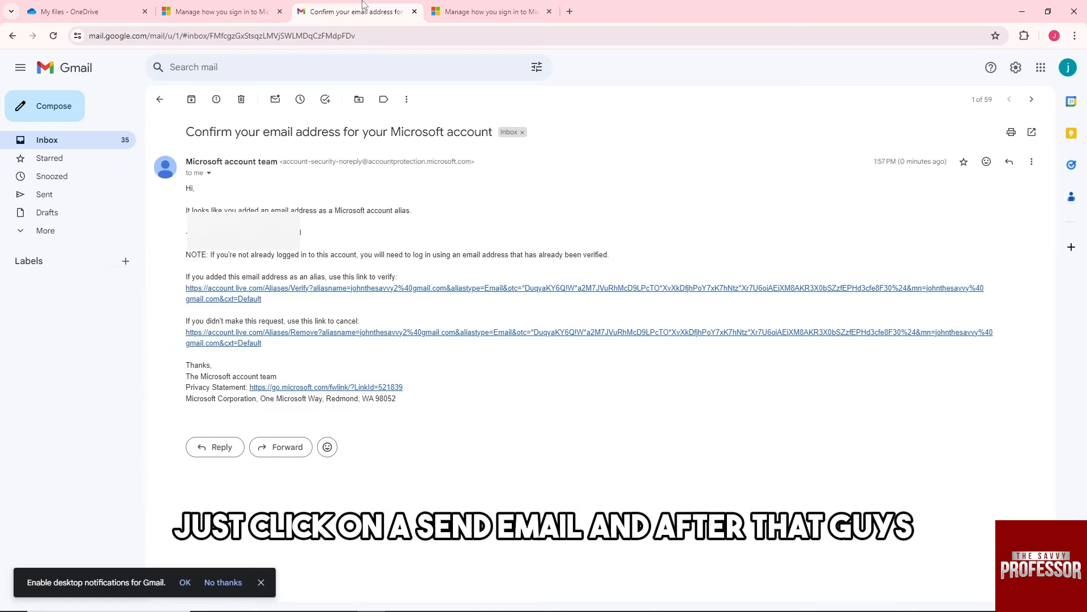
{"action": "mouse_move", "coordinate": [567, 264]}
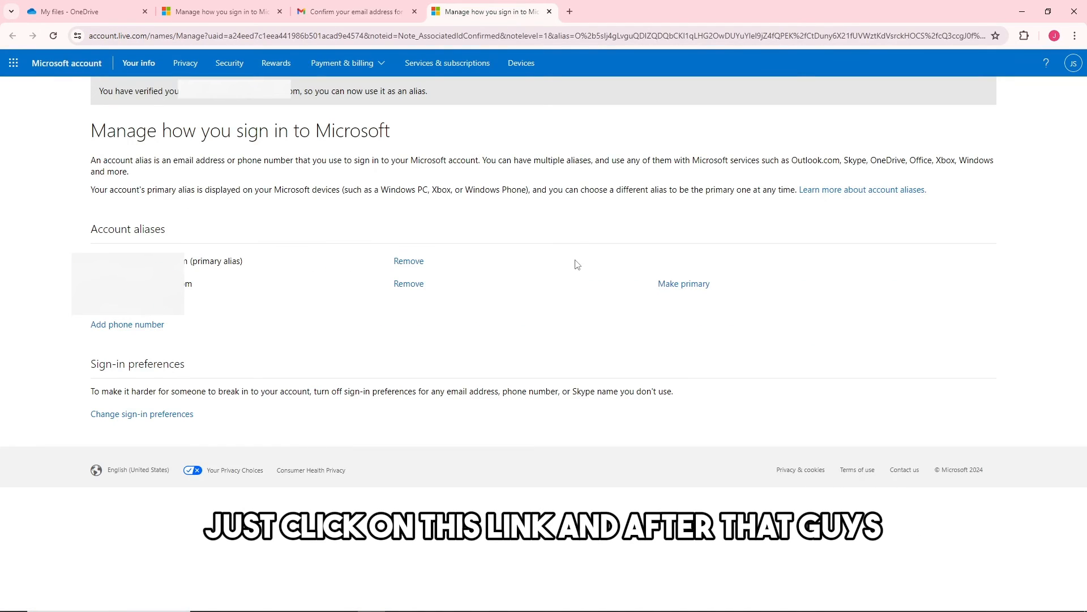
{"action": "mouse_move", "coordinate": [547, 287]}
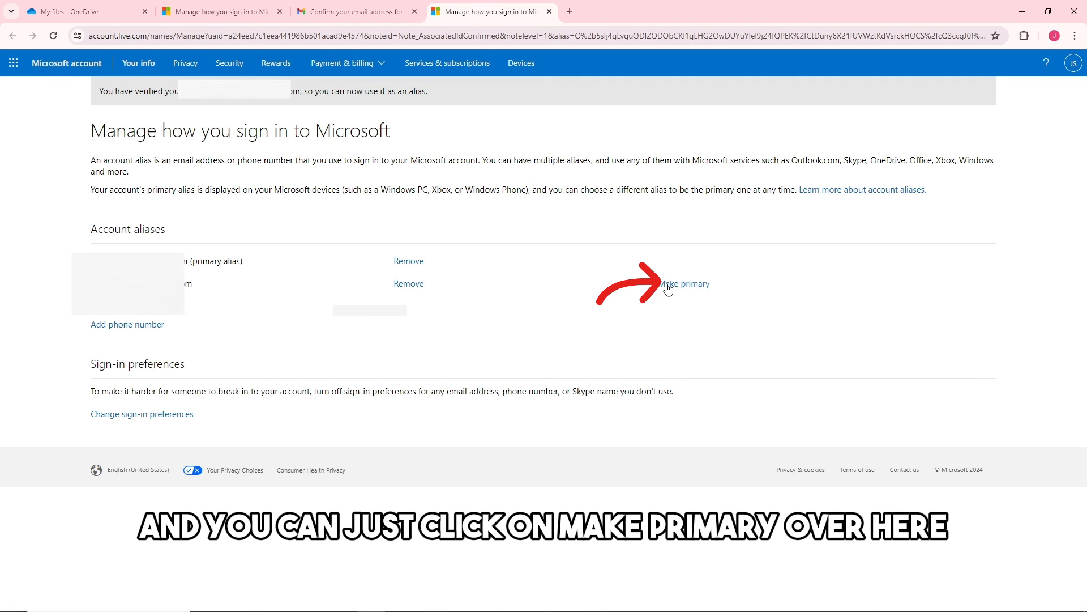
- Choose Make primary beside the verified Gmail alias
{"action": "left_click", "coordinate": [685, 283]}
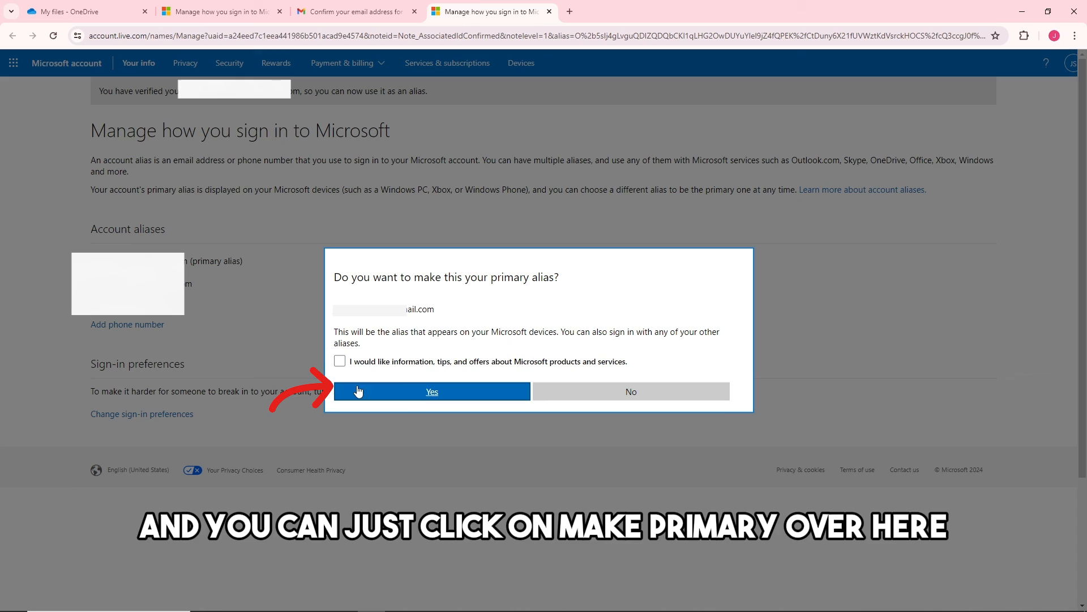
{"action": "mouse_move", "coordinate": [443, 392]}
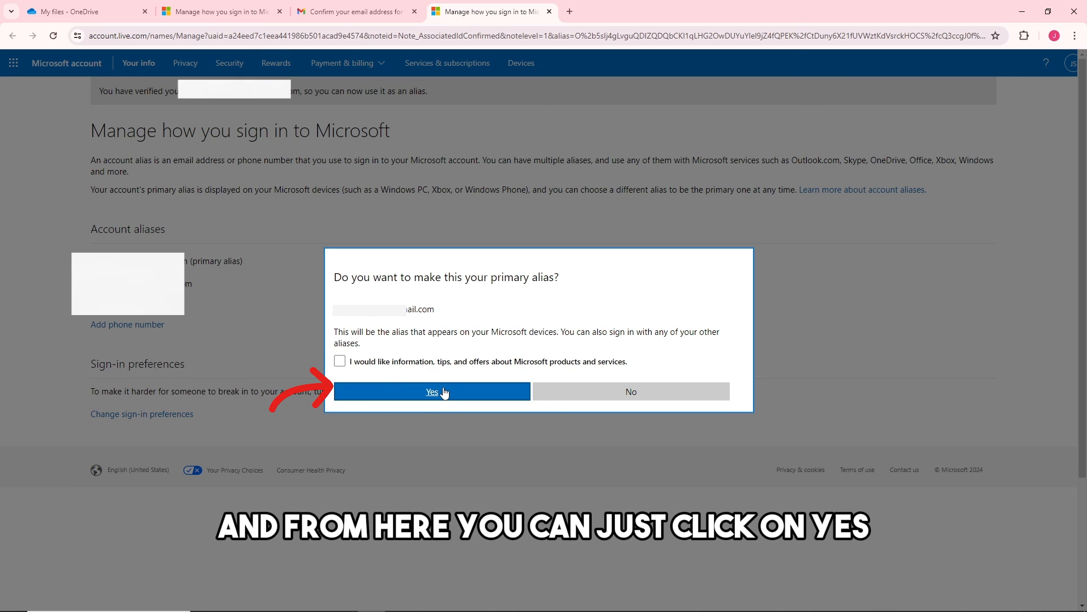